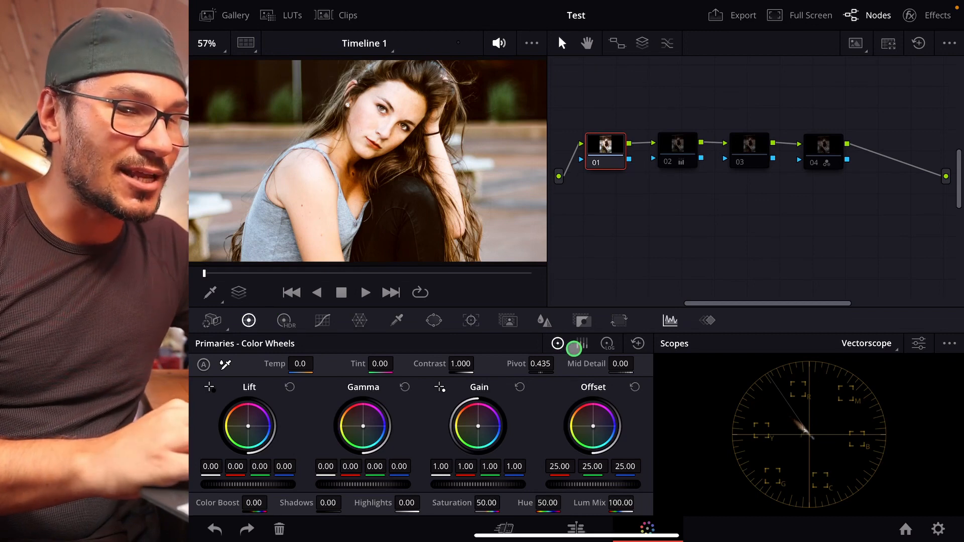
Step: Switch the Primaries palette from Color Wheels to Color Bars mode
left_click(581, 343)
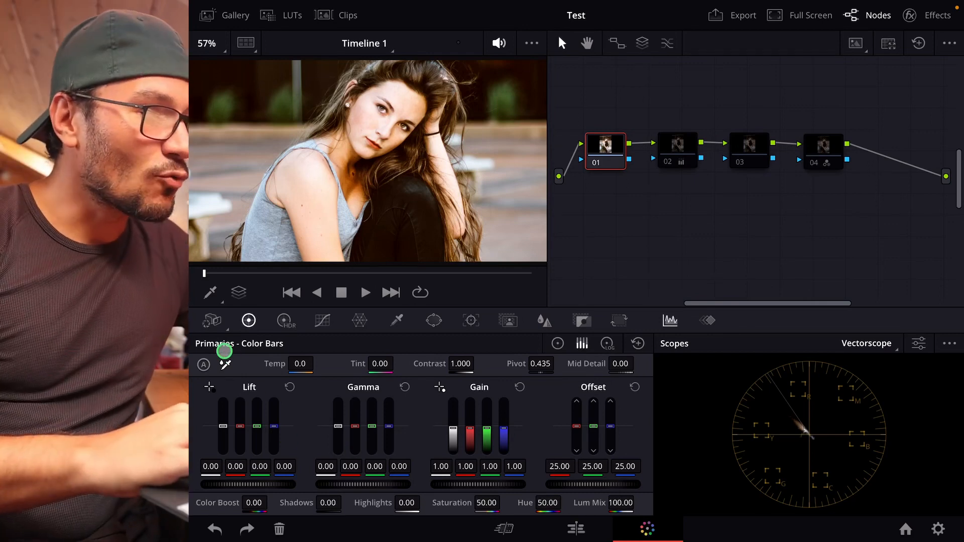
Step: Choose RGB Mixer from the Camera Raw palette's tool dropdown
left_click(211, 321)
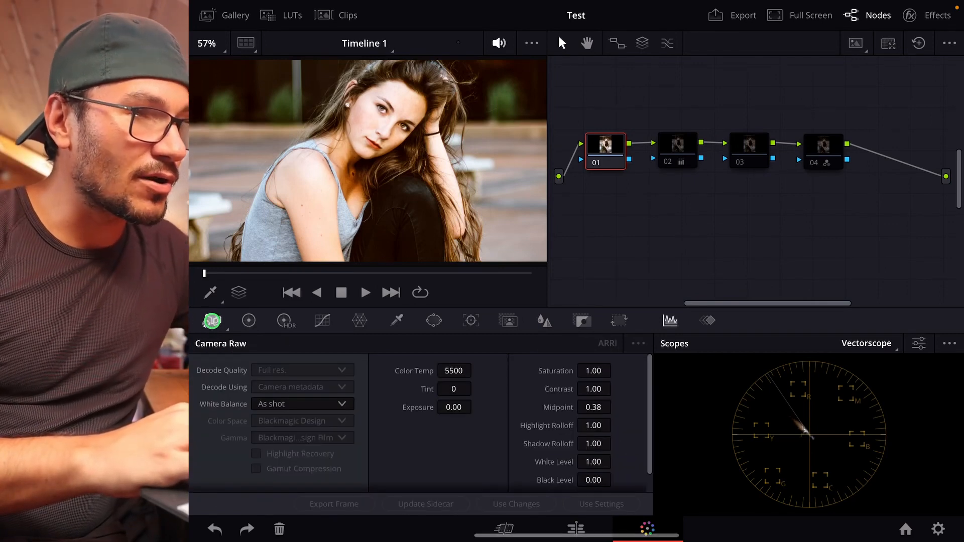
left_click(211, 321)
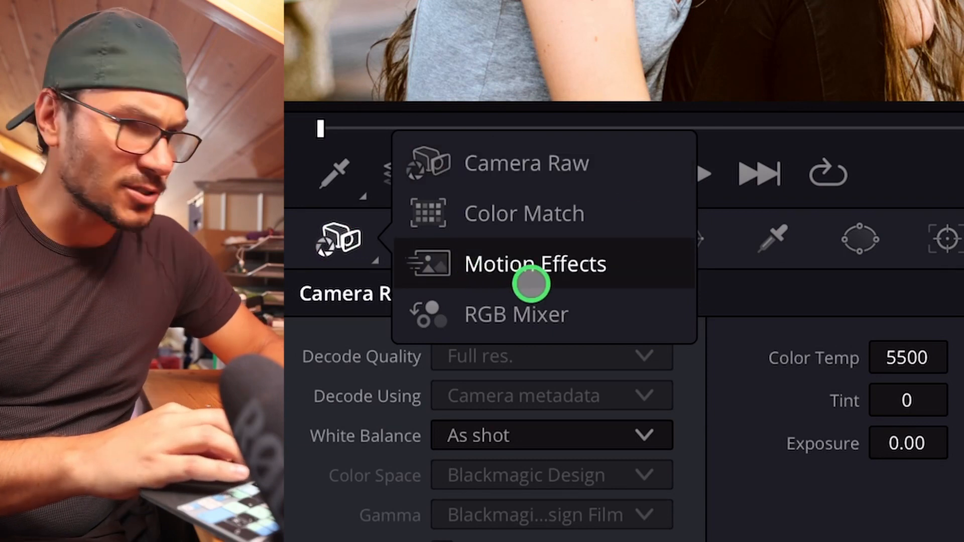
mouse_move(517, 314)
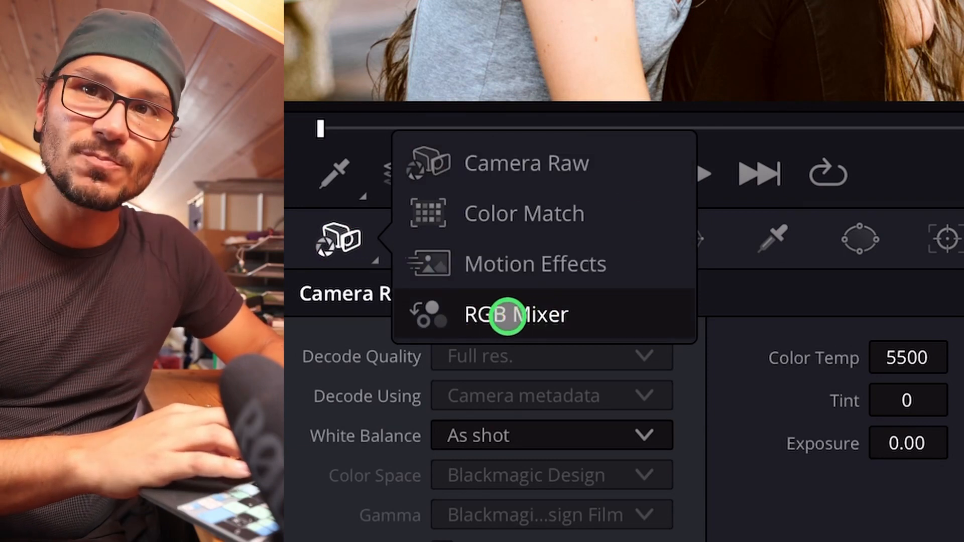
left_click(516, 314)
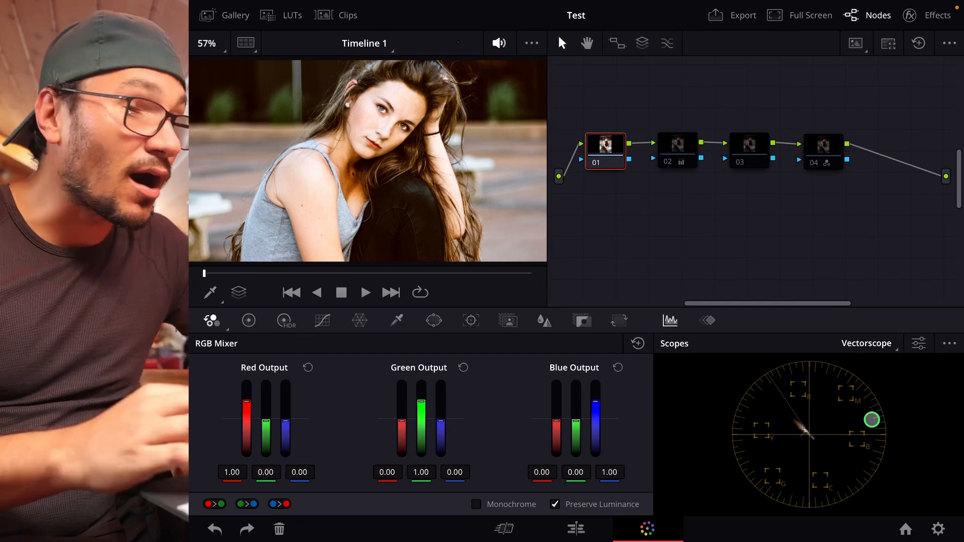
Step: Boost red, green and blue in their own output channels to 2.00 each
left_click_drag(247, 418, 247, 383)
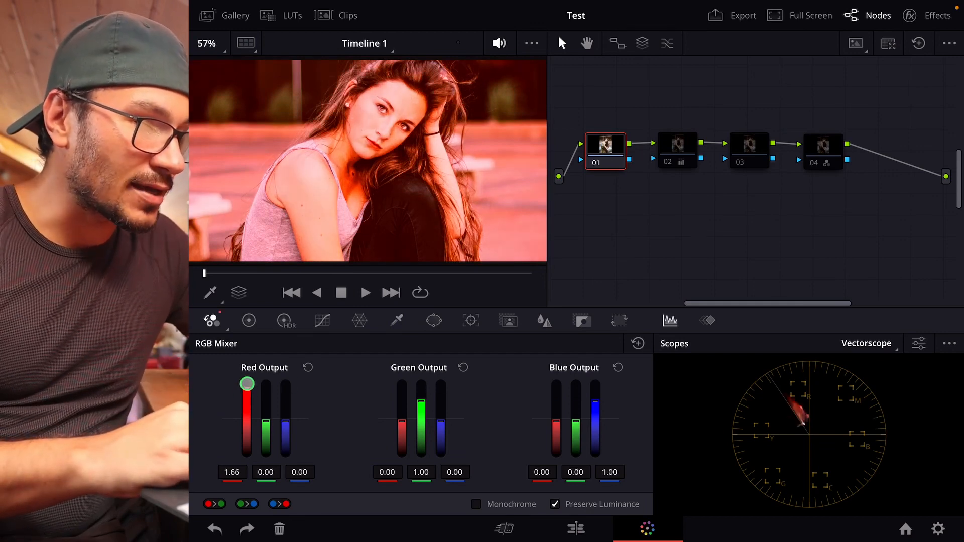
left_click_drag(246, 384, 246, 375)
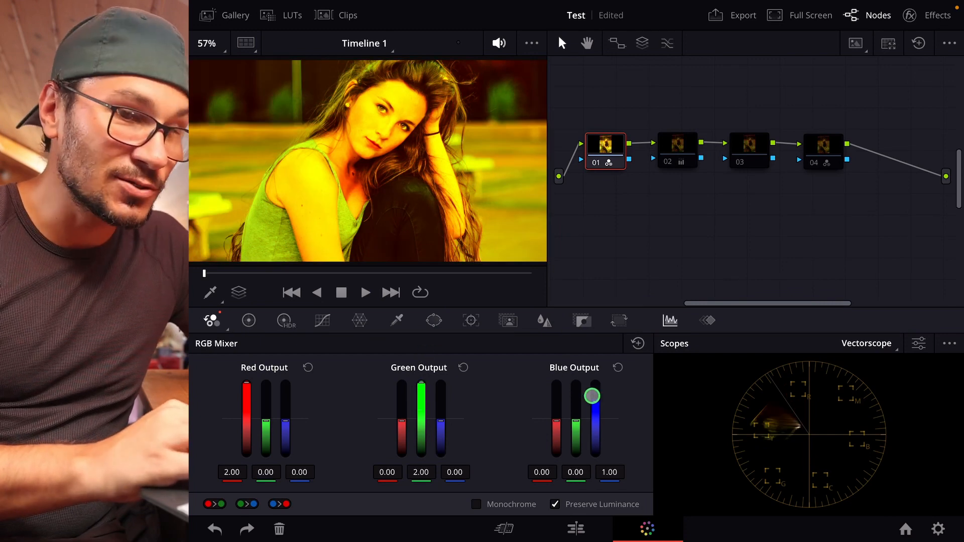
left_click_drag(593, 395, 592, 386)
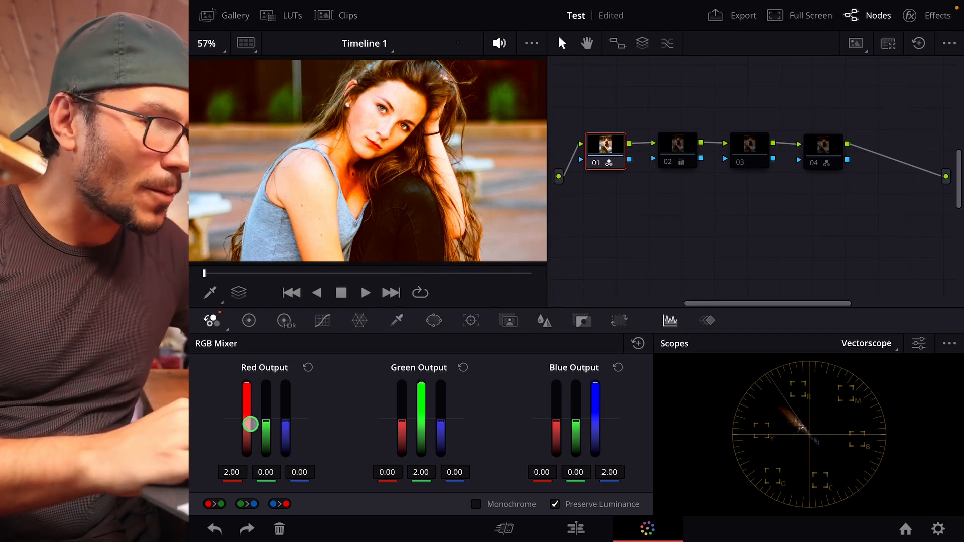
Step: Push the red and blue outputs below zero, then reset the RGB Mixer to defaults
left_click(232, 472)
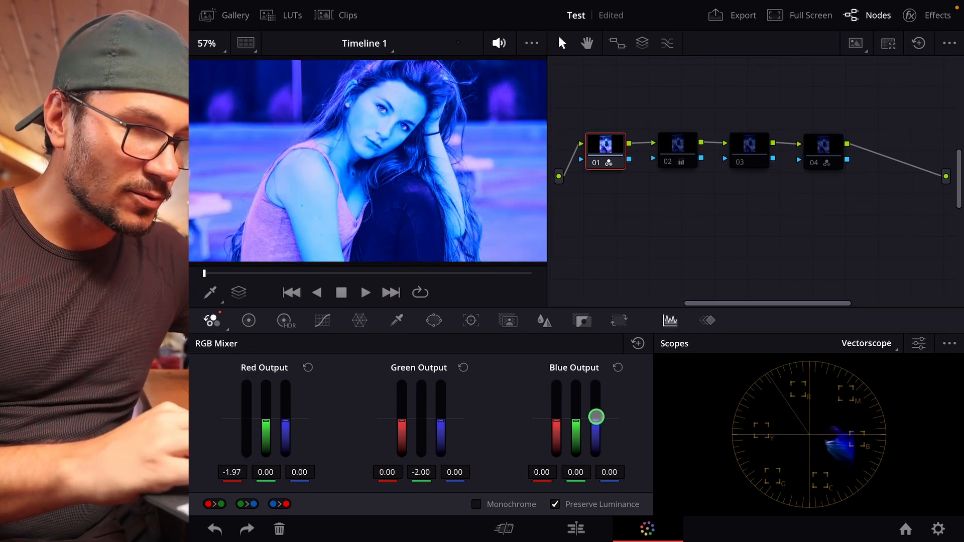
left_click_drag(597, 417, 596, 472)
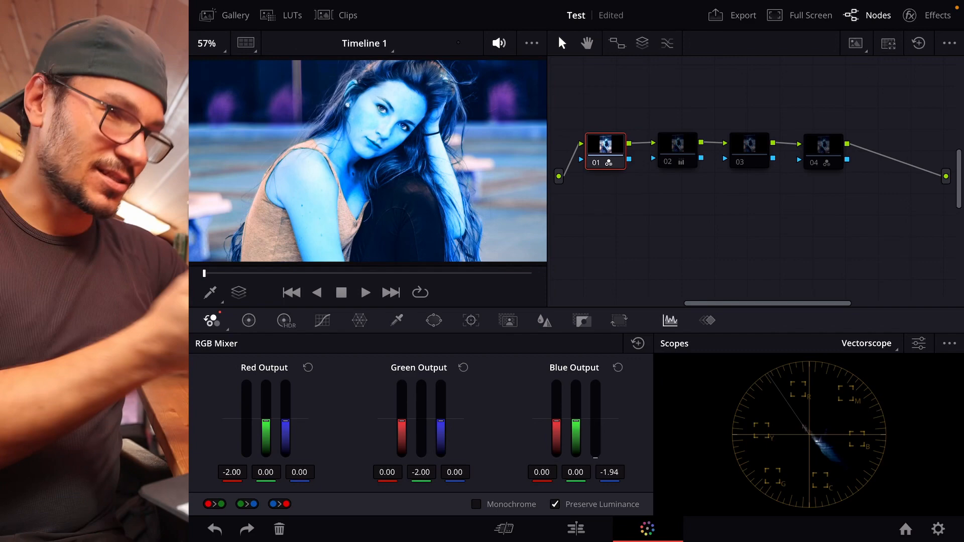
left_click(249, 320)
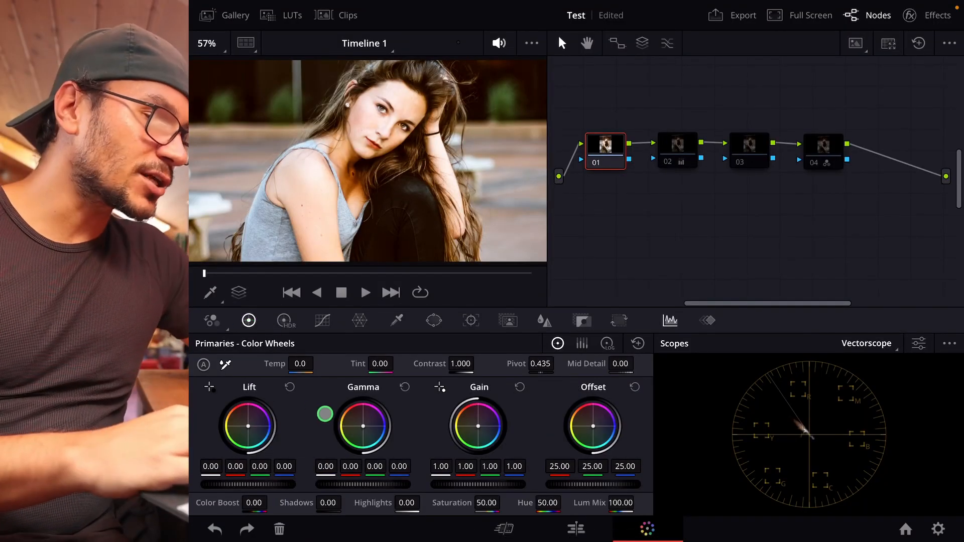
Step: Return to the RGB Mixer controls on the yellow-tinted portrait
left_click_drag(325, 414, 367, 425)
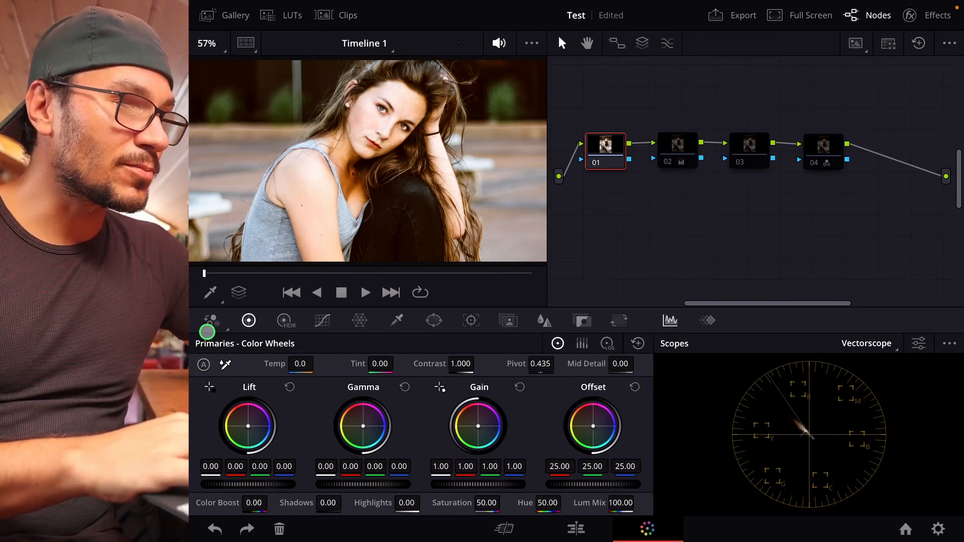
left_click(211, 321)
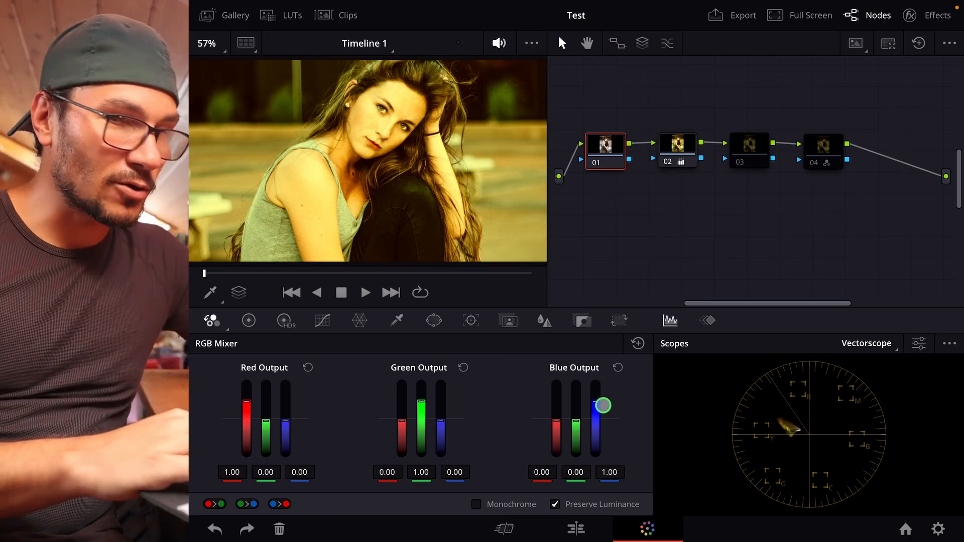
Step: Raise the blue output to 1.79 and ease red output to 0.94
left_click_drag(603, 405, 597, 403)
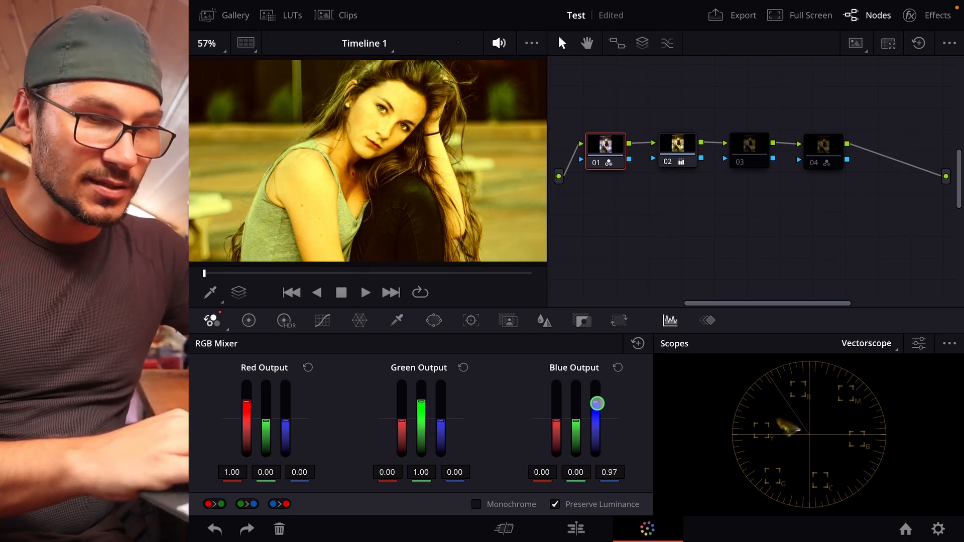
left_click_drag(597, 403, 600, 389)
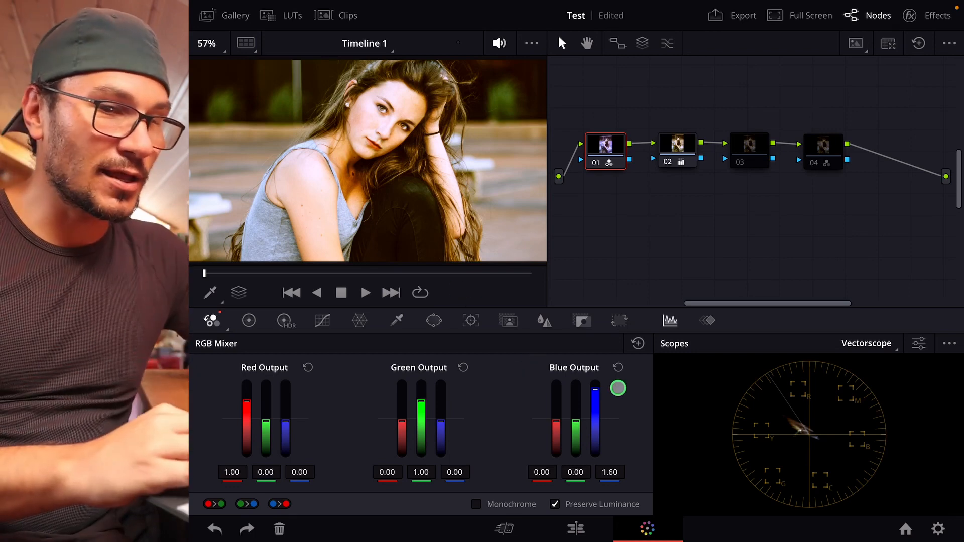
left_click_drag(617, 388, 597, 367)
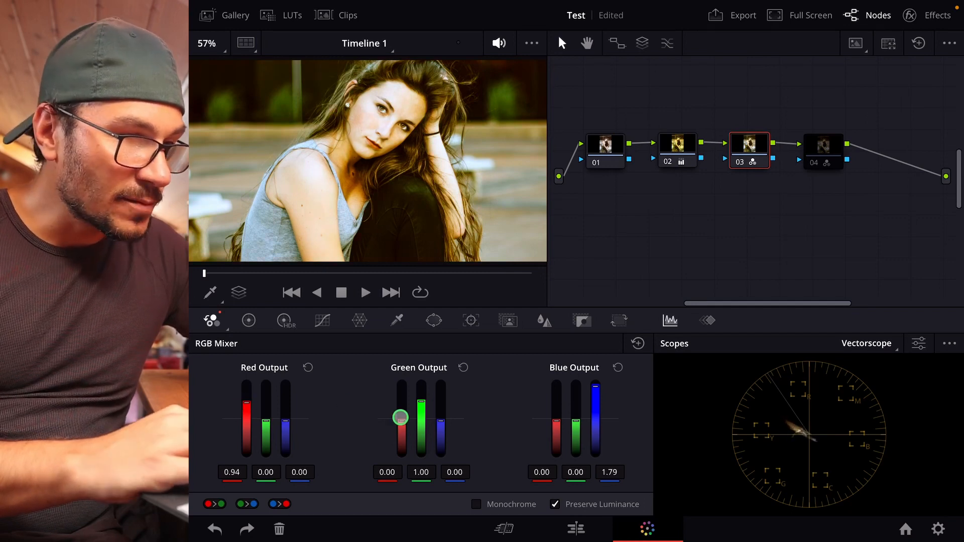
Step: Lower the Green Output green level to 0.97 and nudge green within Blue Output
left_click_drag(401, 418, 421, 419)
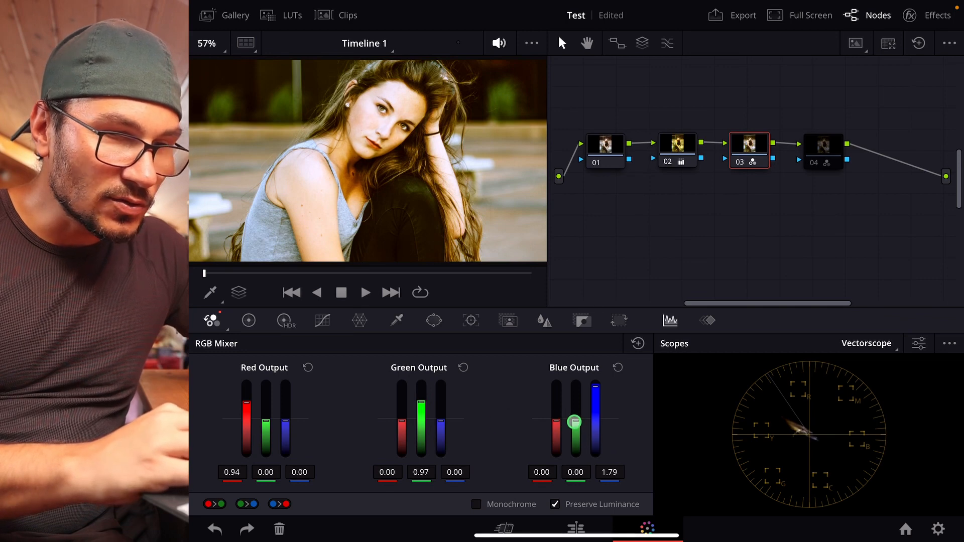
left_click_drag(573, 425, 557, 421)
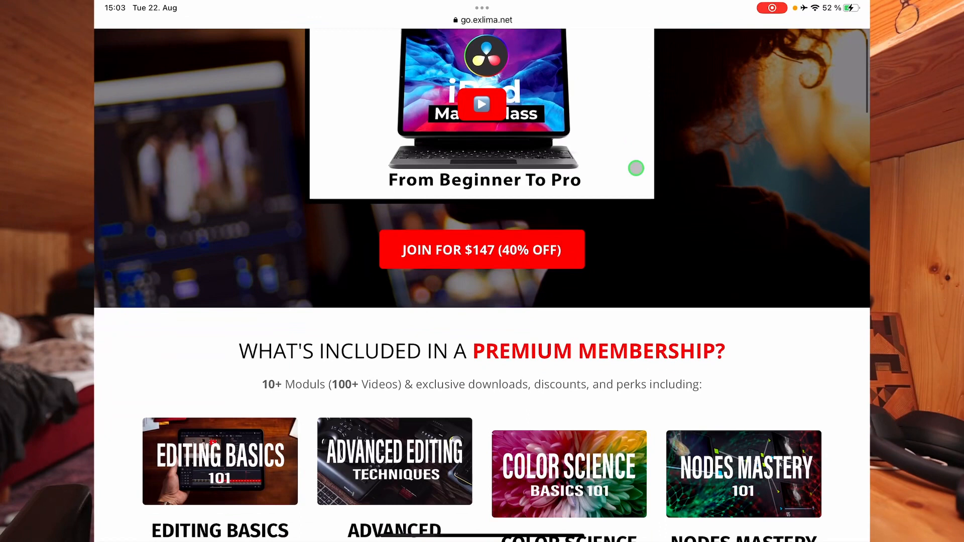
Step: Scroll down the go.exlima.net membership page through its courses, packs and perks
scroll("down", 3)
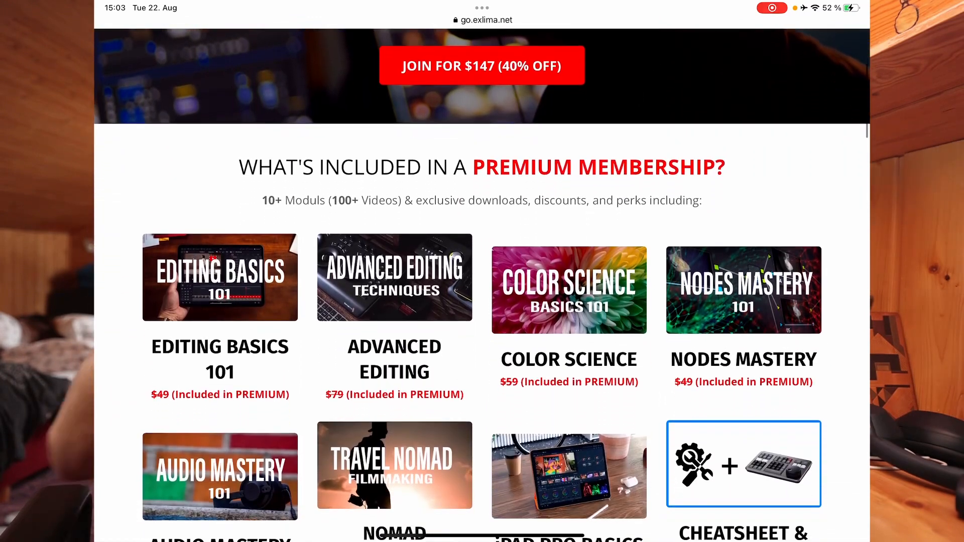
scroll("down", 3)
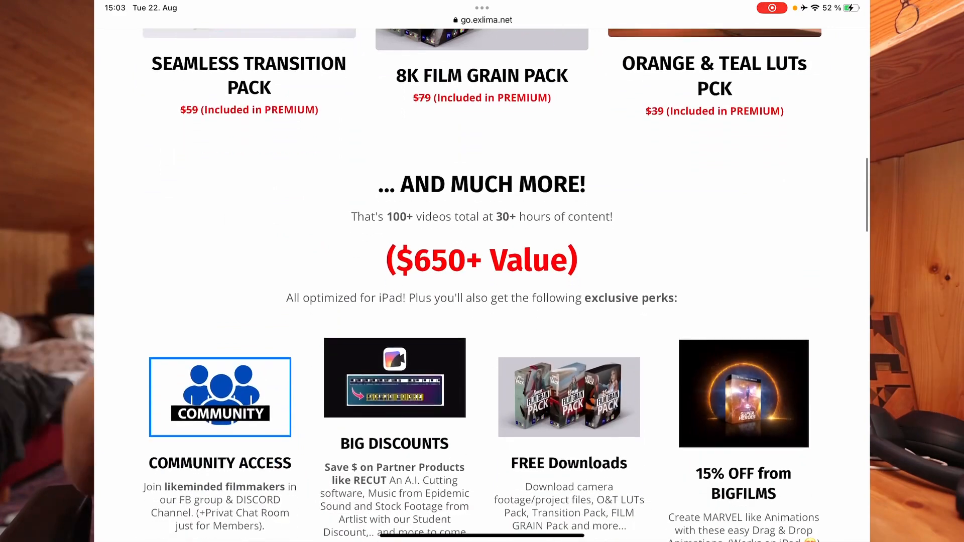
scroll("down", 3)
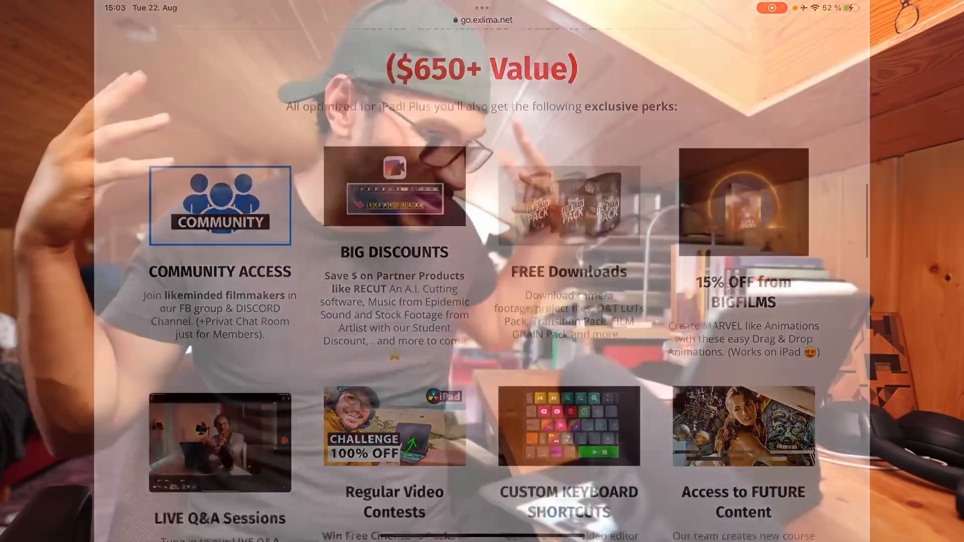